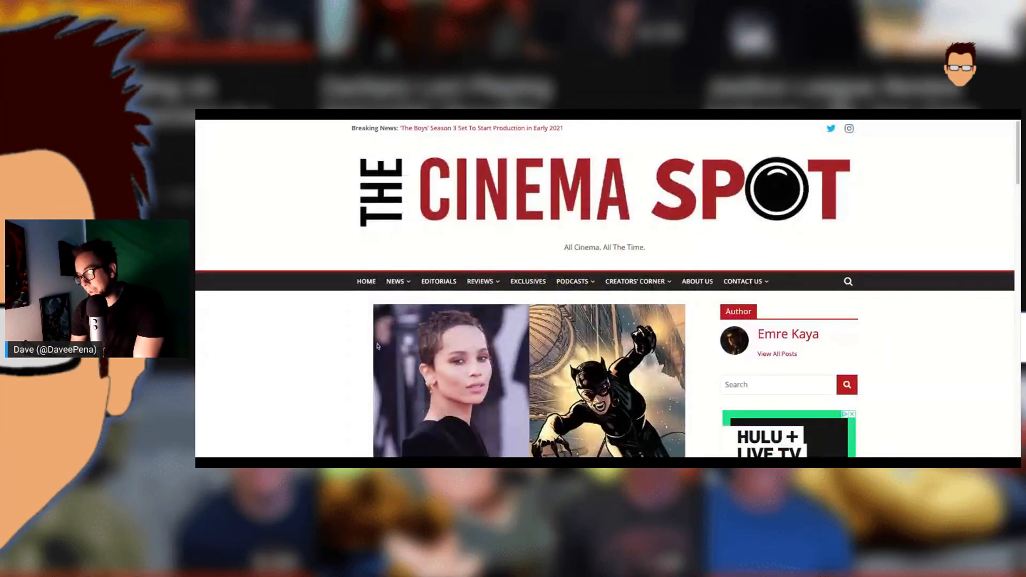
pyautogui.scroll(-3)
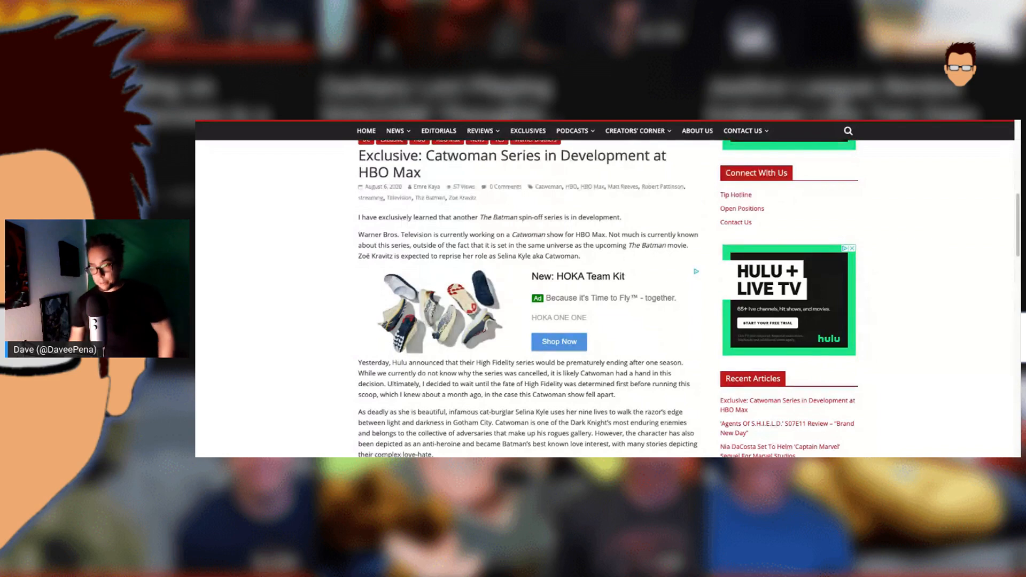
pyautogui.scroll(-3)
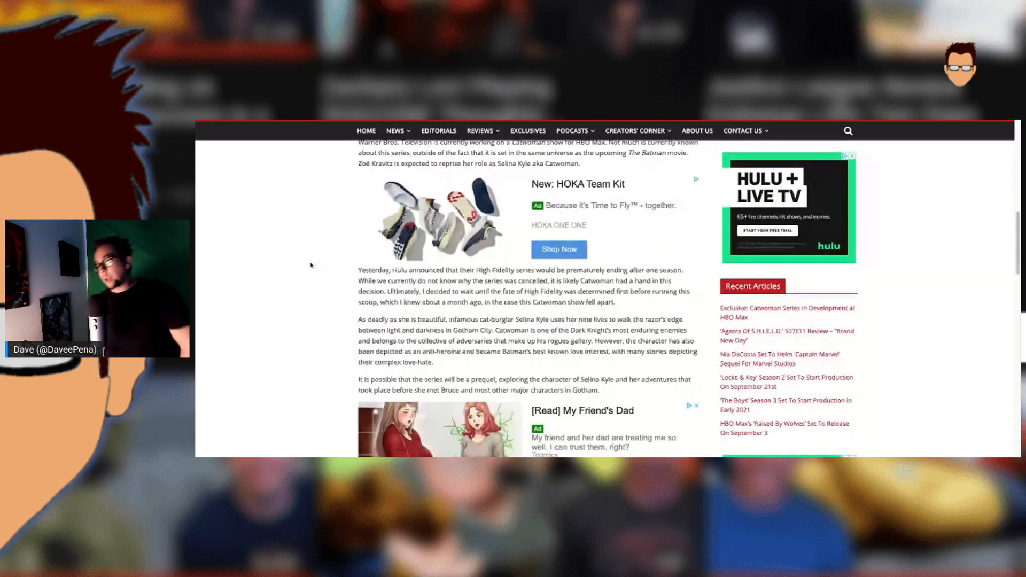